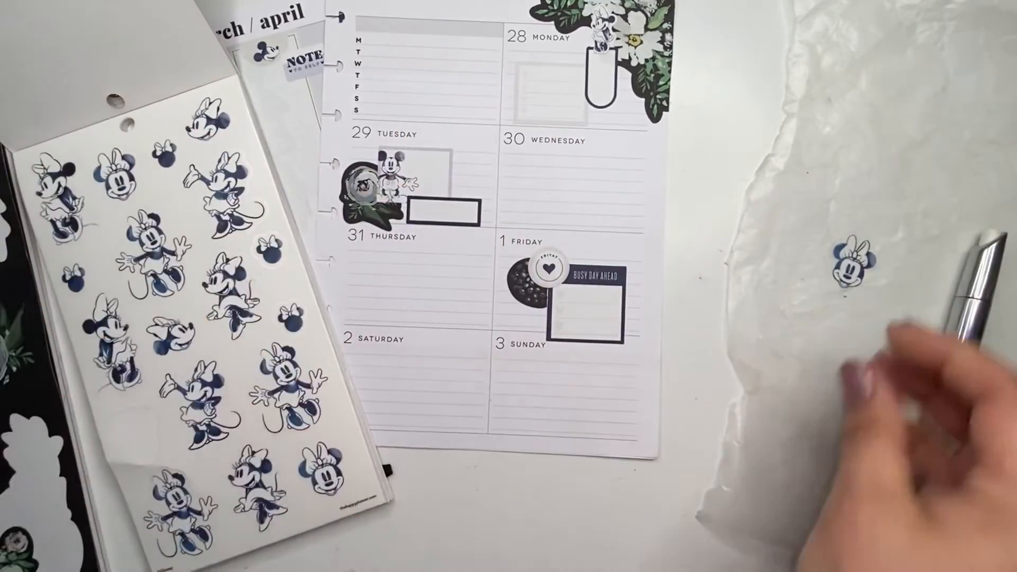
{"action": "left_click_drag", "start_coordinate": [850, 262], "coordinate": [513, 334]}
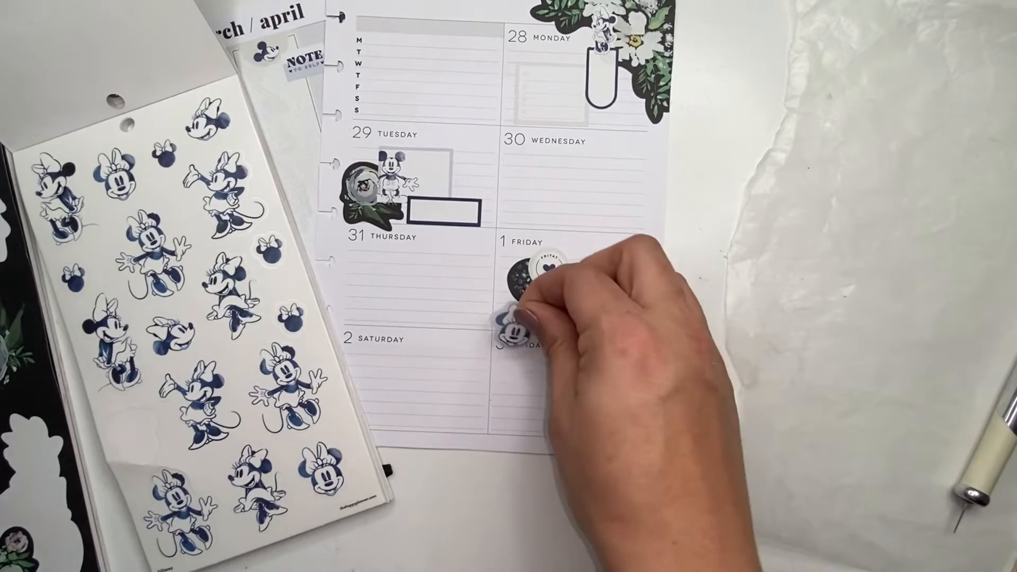